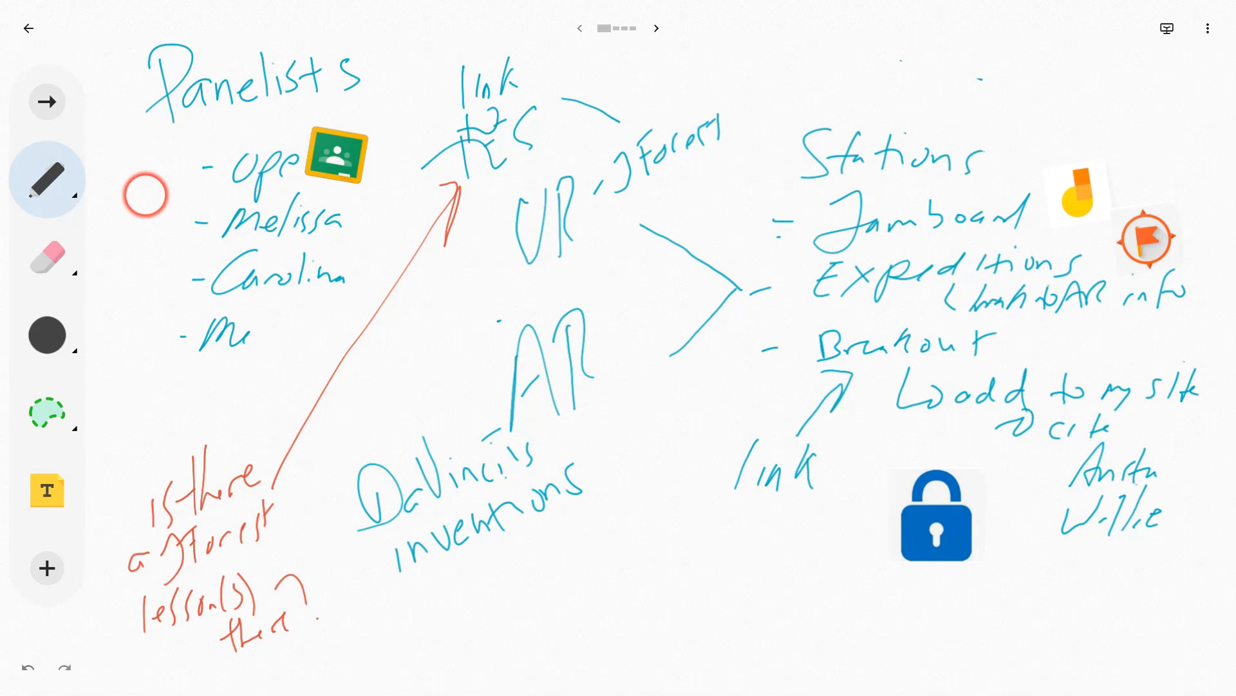
pyautogui.moveTo(674, 351)
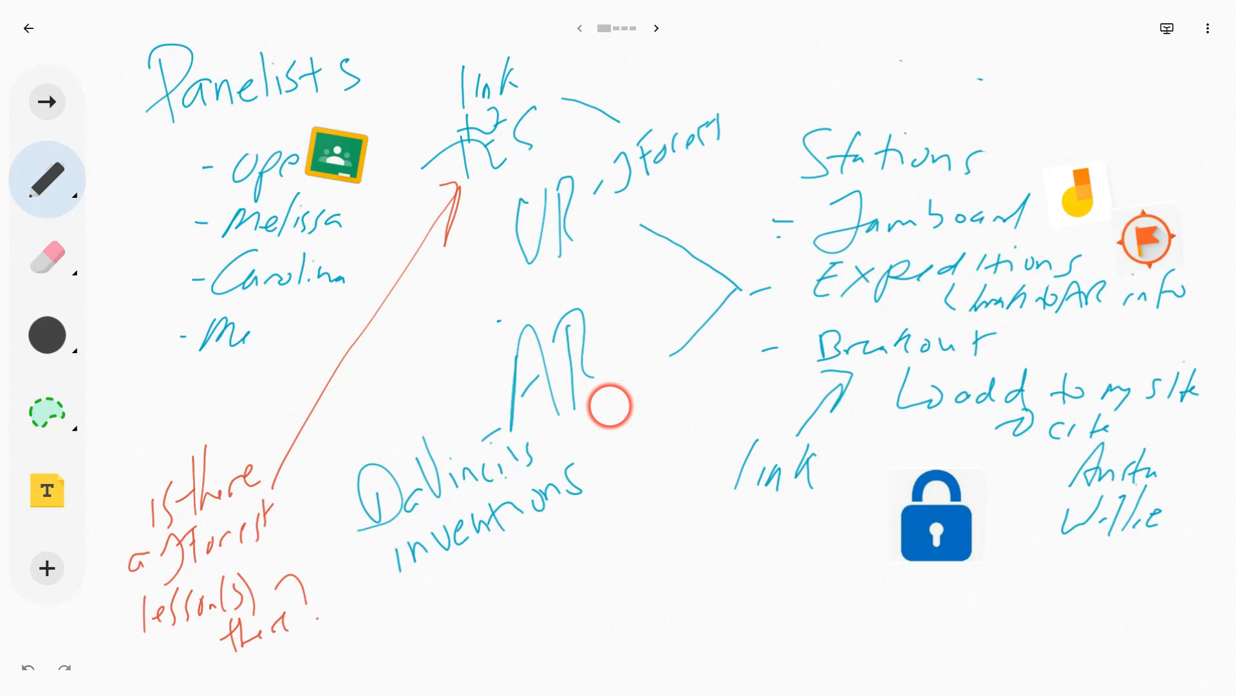
# Expand the insert tools on the Panelists frame (Drive, Search, Image, Sticker, Note, Camera)
pyautogui.click(46, 568)
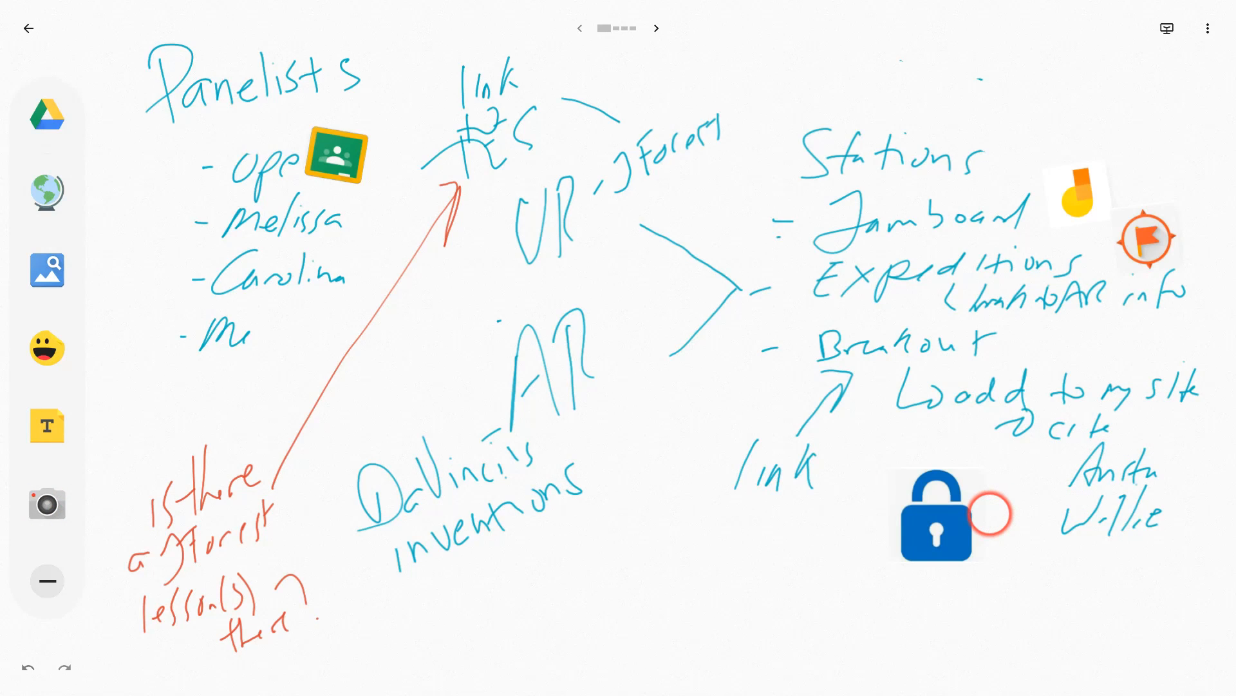
pyautogui.click(656, 29)
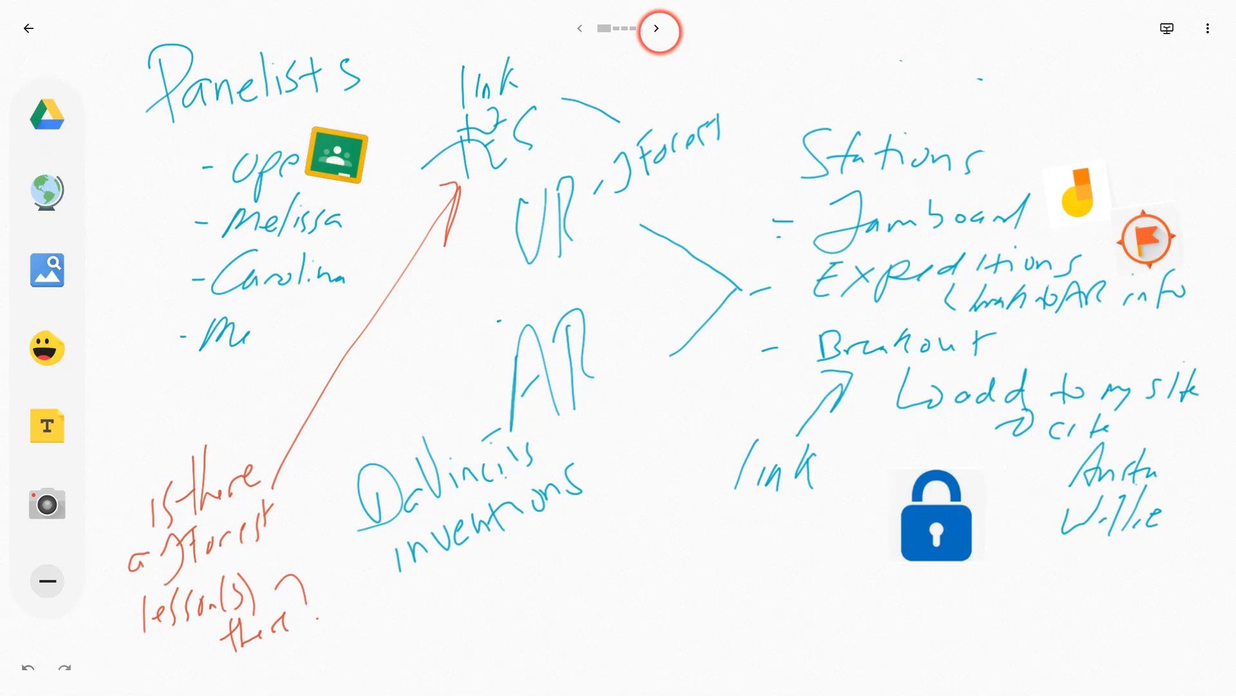
# Page forward through frames 2 to 4, then back to the Immersive Learning frame 3
pyautogui.click(657, 29)
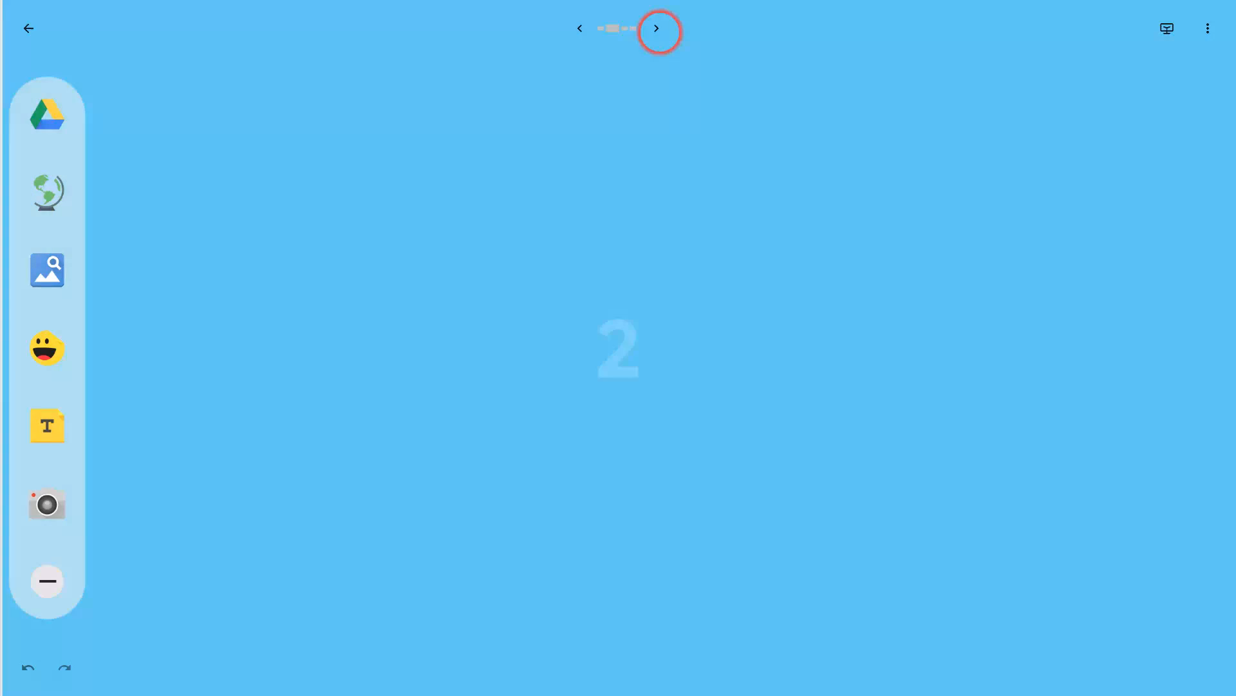
pyautogui.click(657, 28)
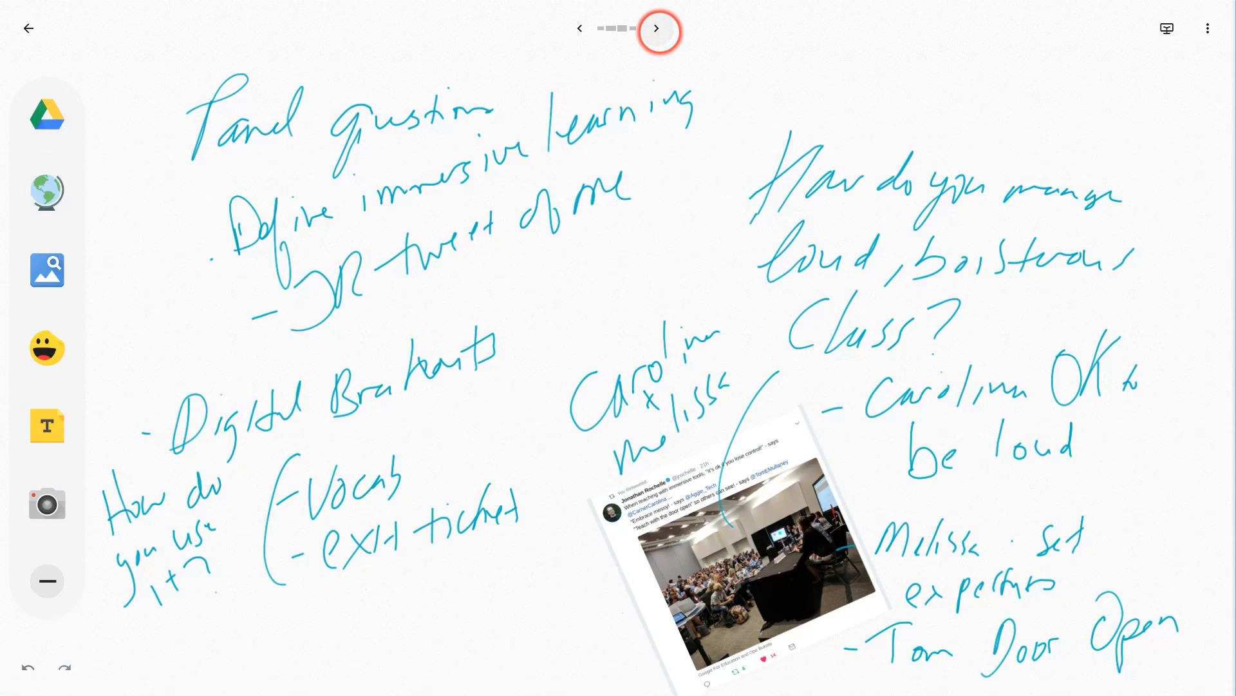
pyautogui.click(657, 29)
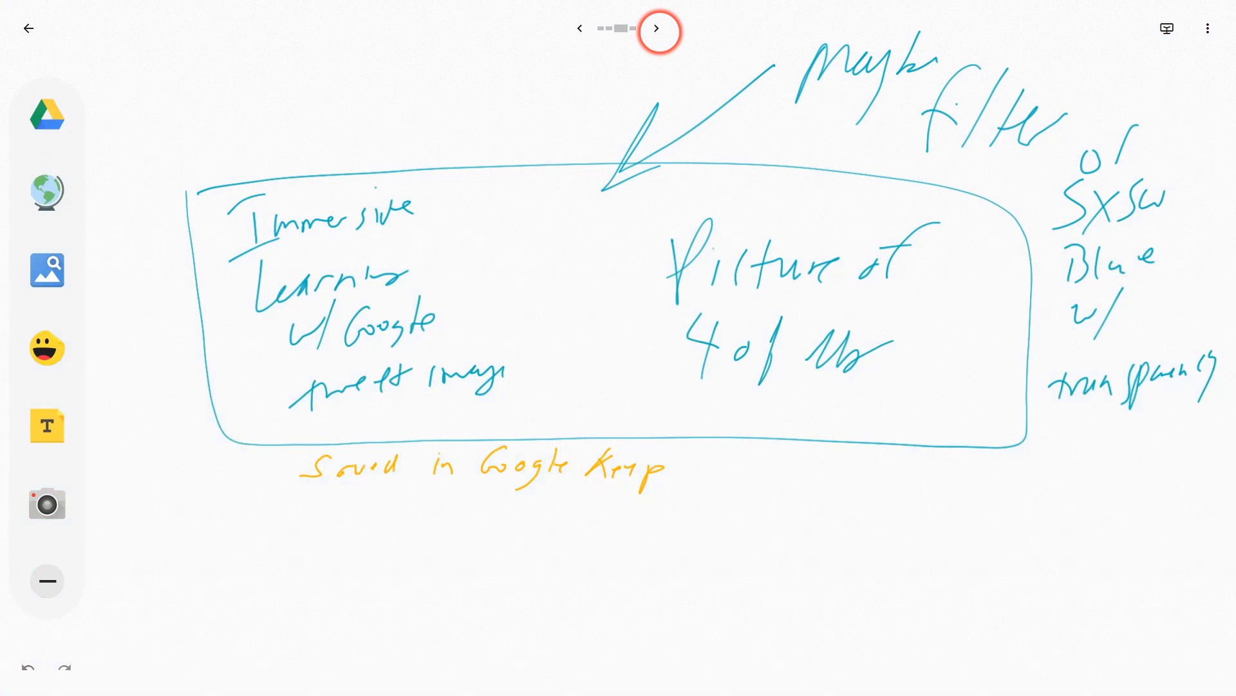
pyautogui.click(657, 29)
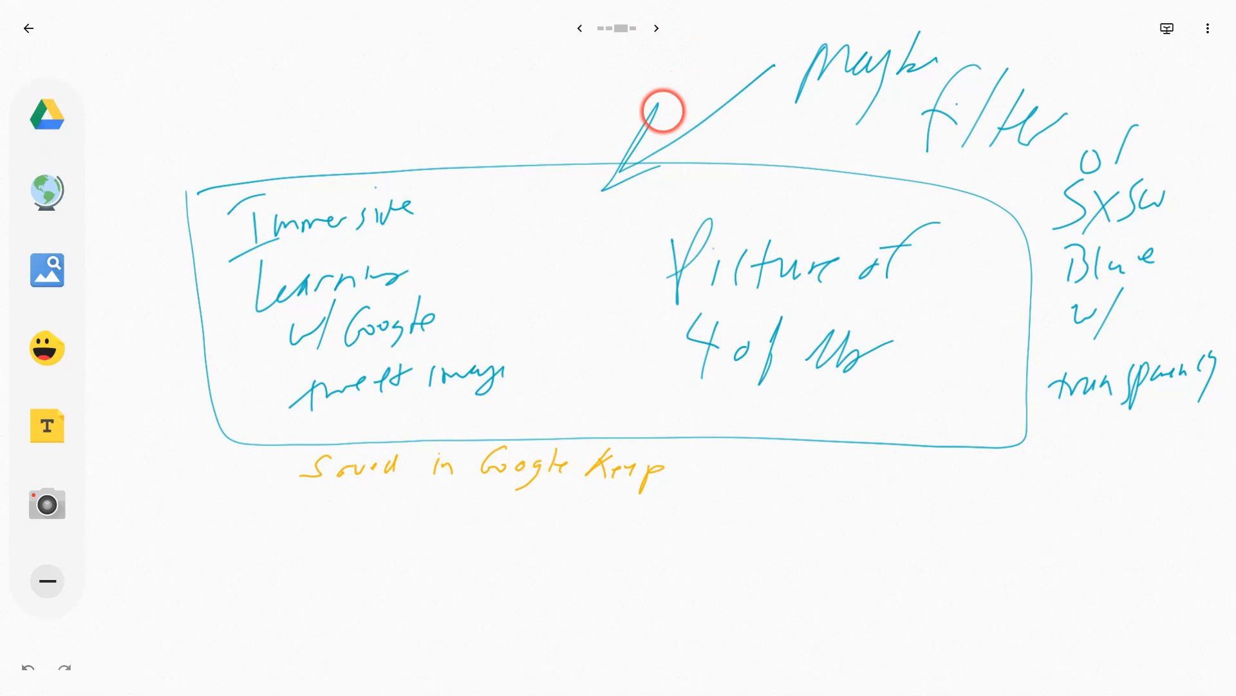
pyautogui.click(657, 29)
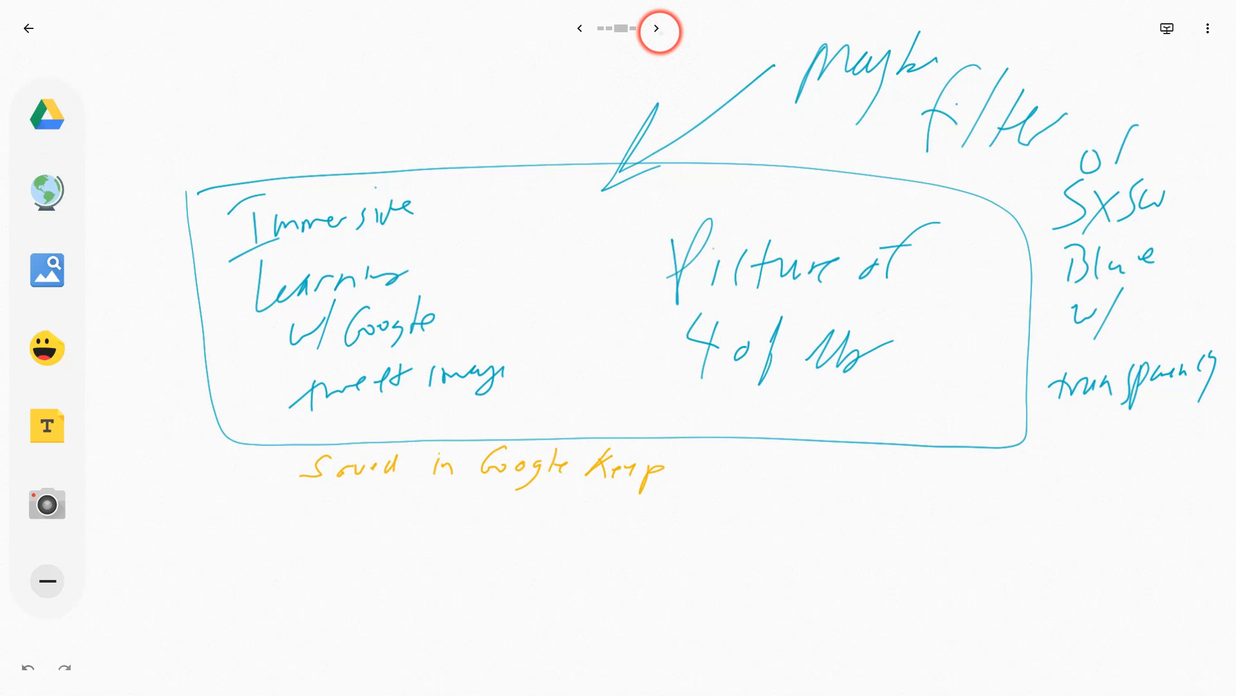
pyautogui.click(655, 29)
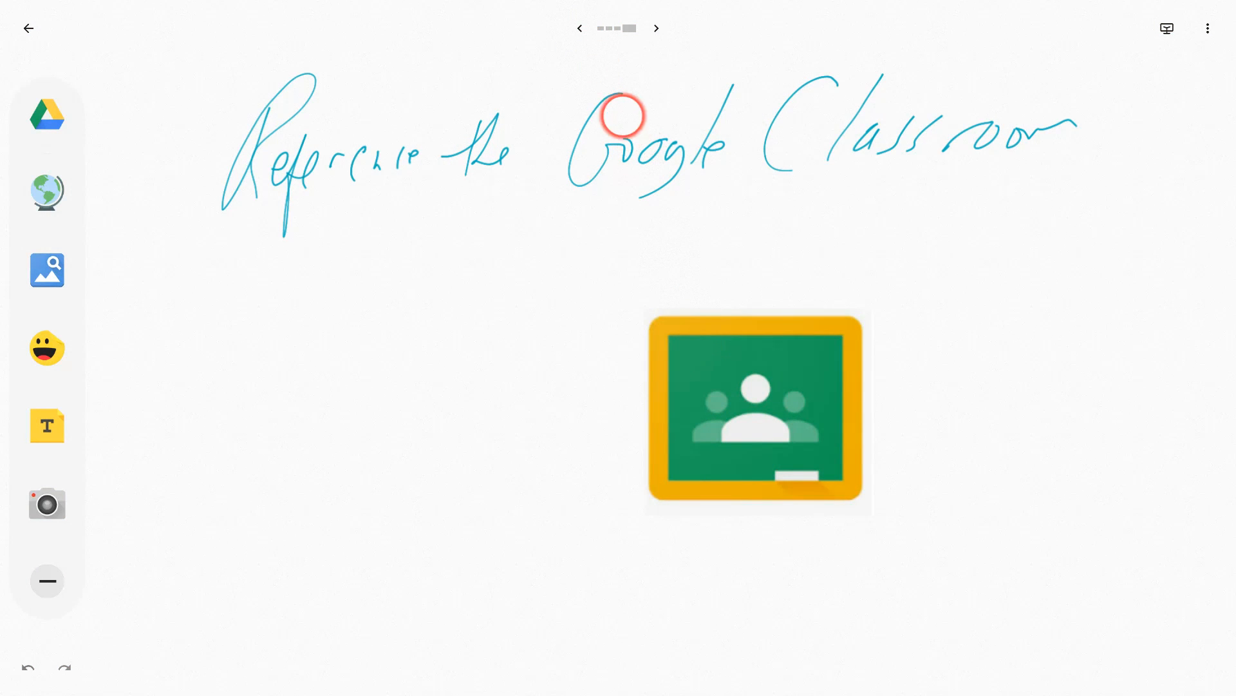
pyautogui.click(580, 28)
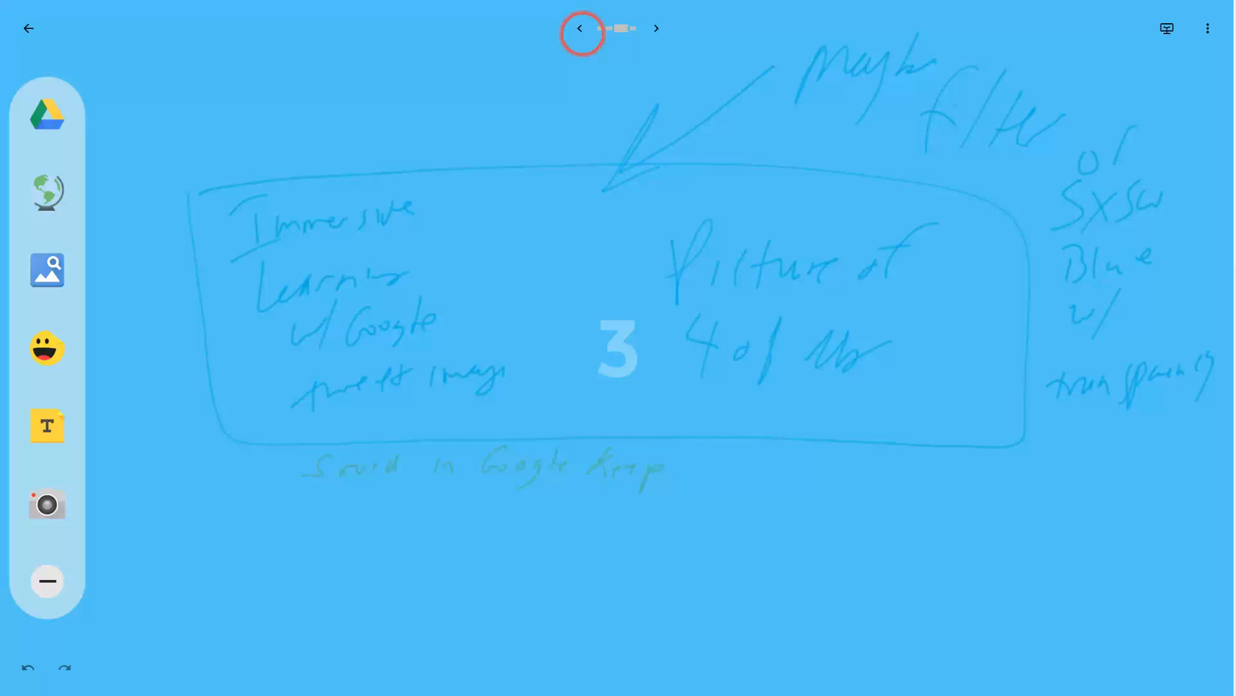
pyautogui.click(579, 28)
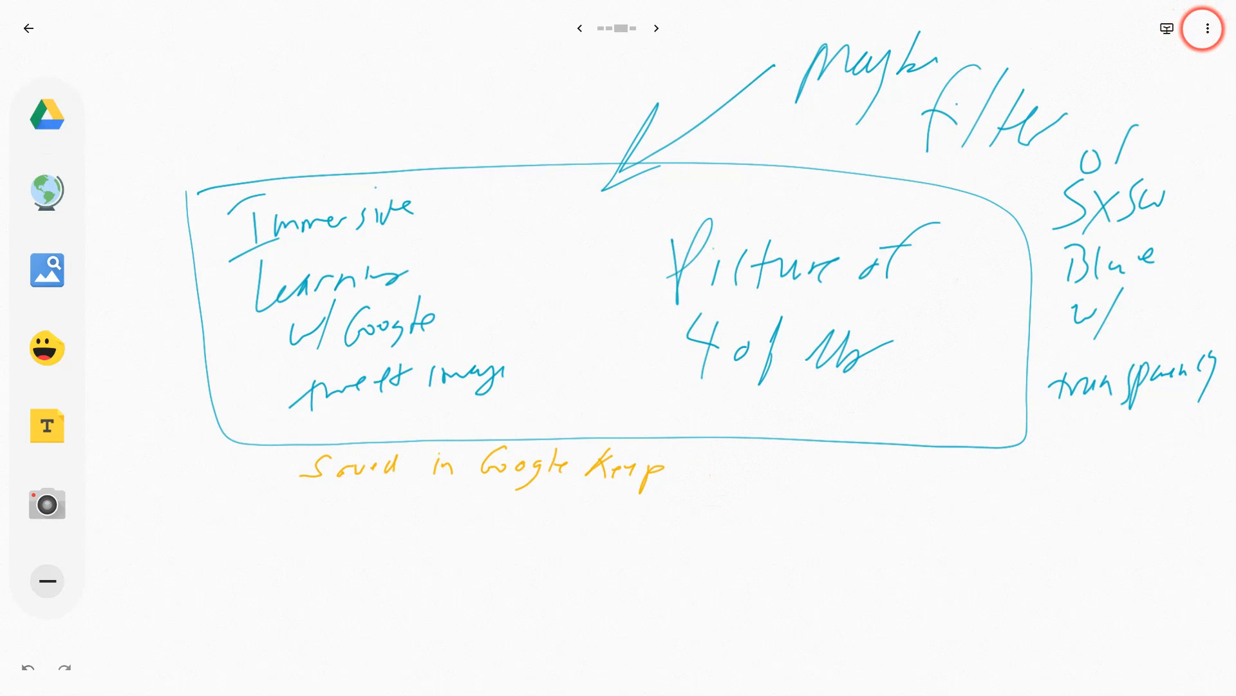
# Export the whole jam as a PDF from the overflow menu
pyautogui.click(1202, 28)
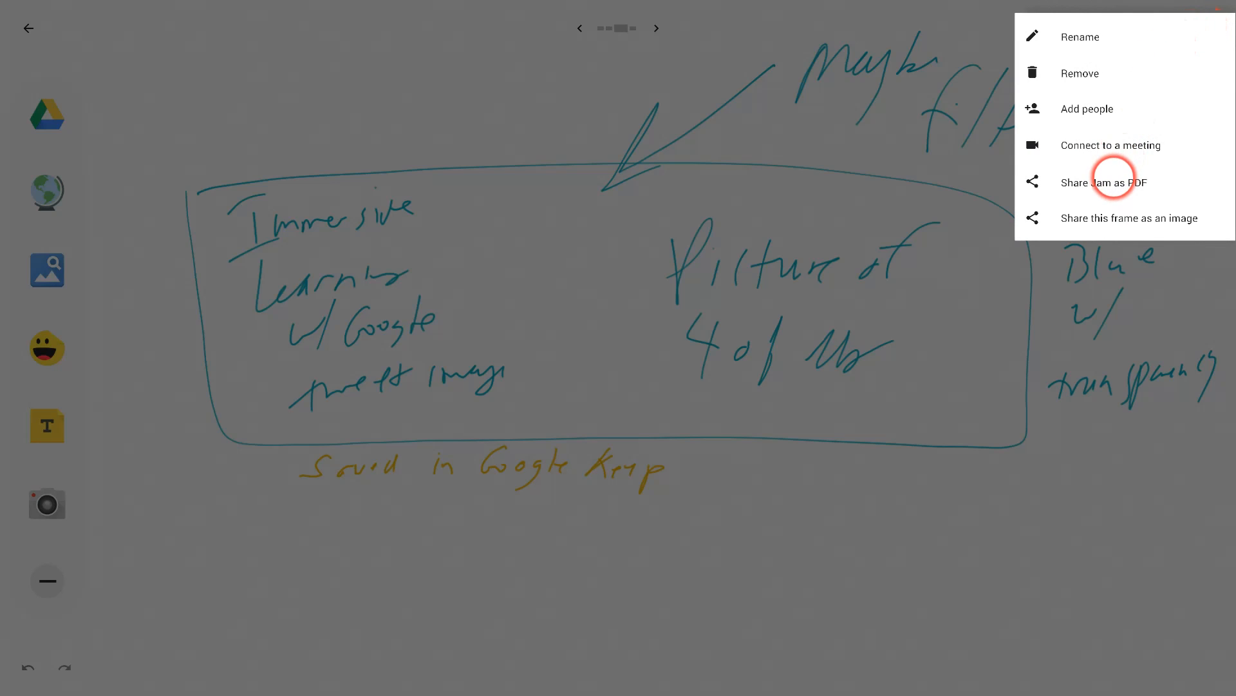
pyautogui.click(1104, 182)
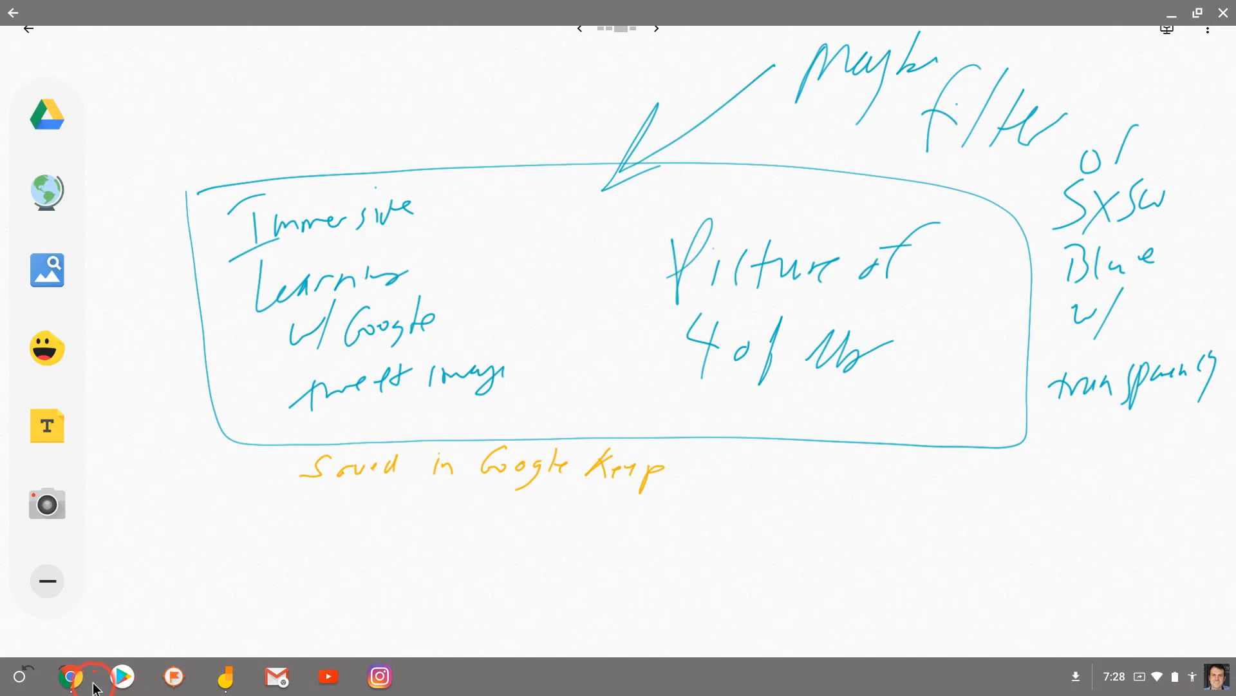
# Open the SXSW EDU Panel Recap jam in Chrome's Jamboard web viewer
pyautogui.click(71, 677)
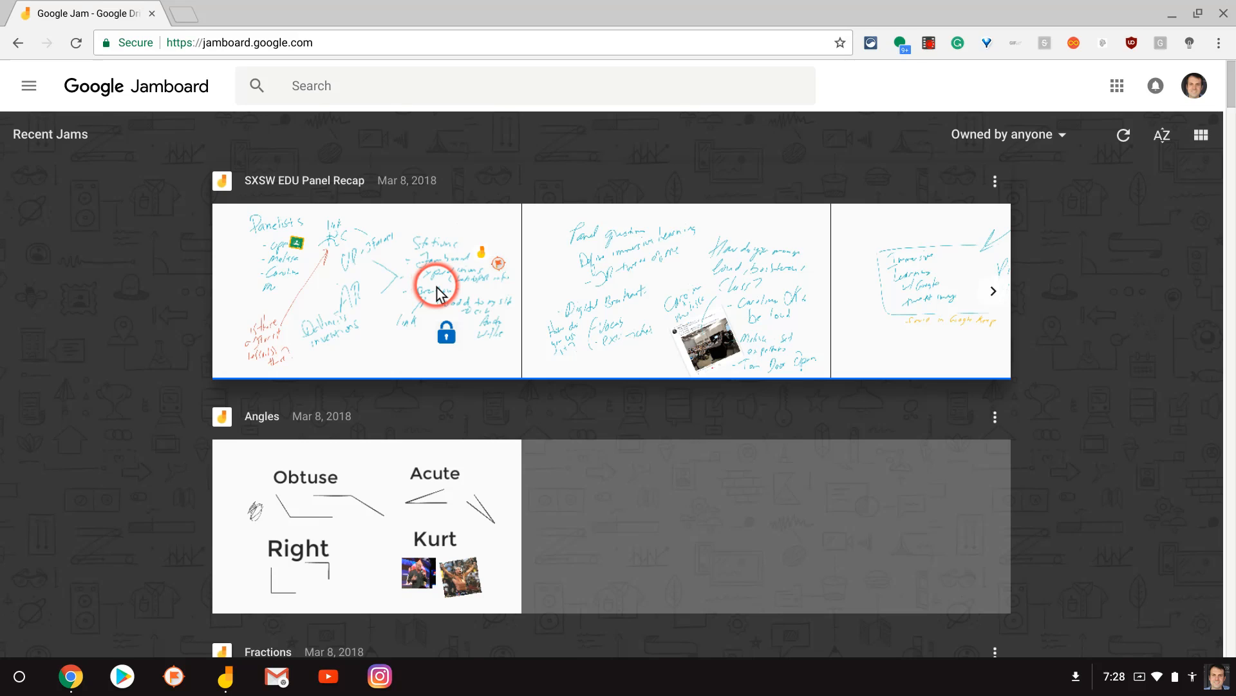
pyautogui.click(426, 284)
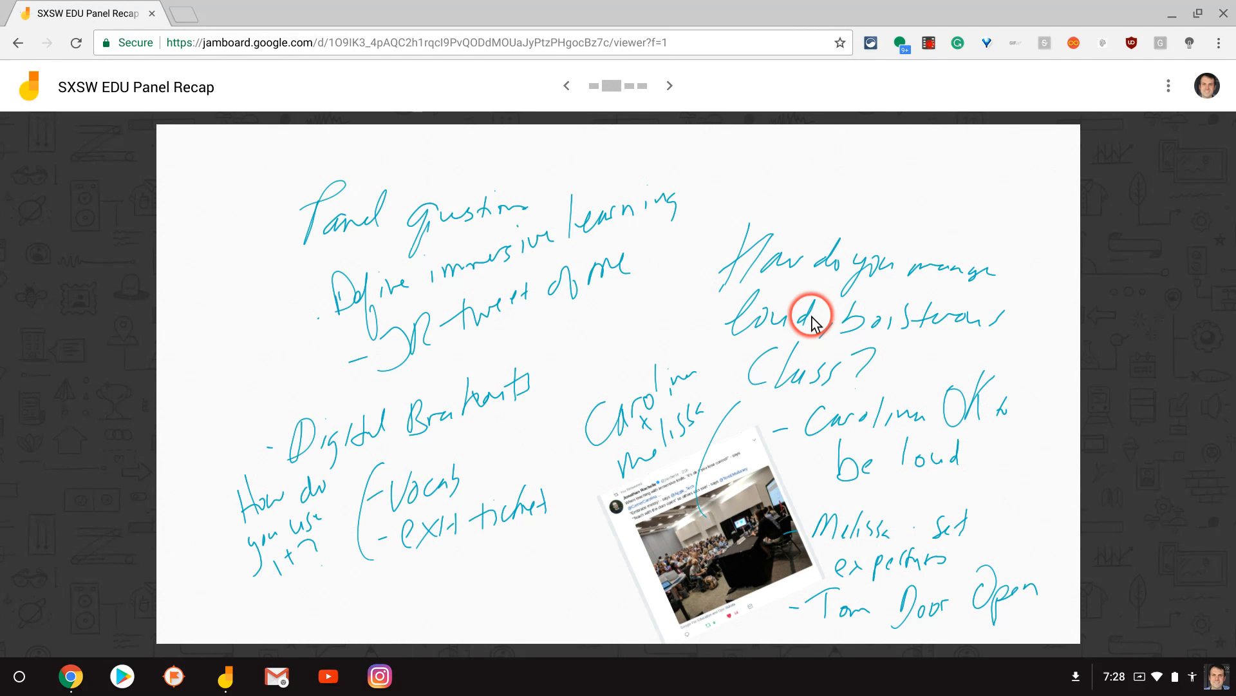
# Jump between frames with the frame bar, ending on the Panelists frame 1
pyautogui.click(668, 85)
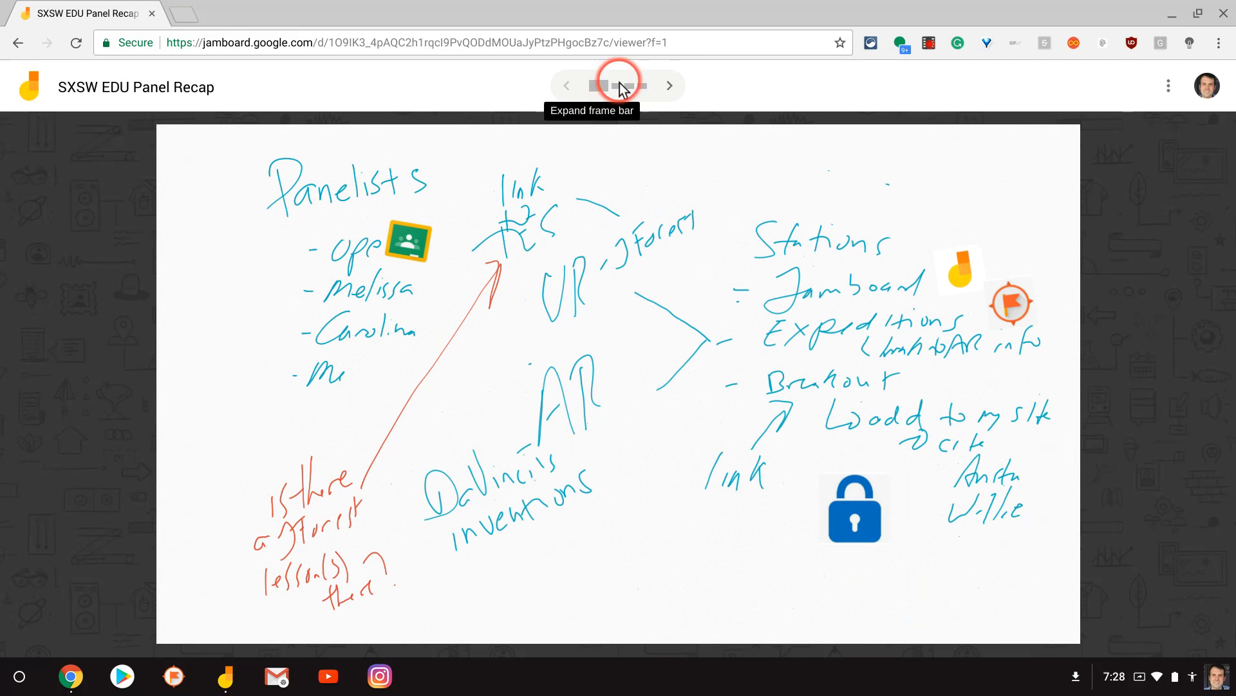
pyautogui.click(668, 85)
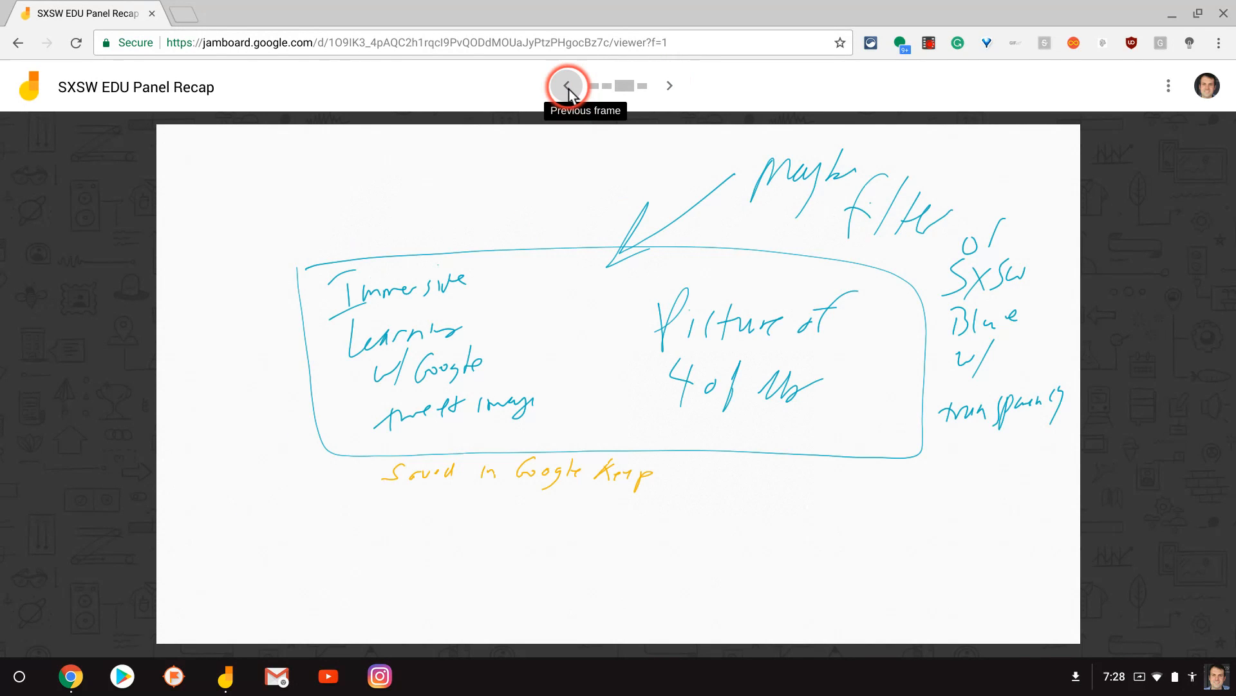
pyautogui.click(566, 86)
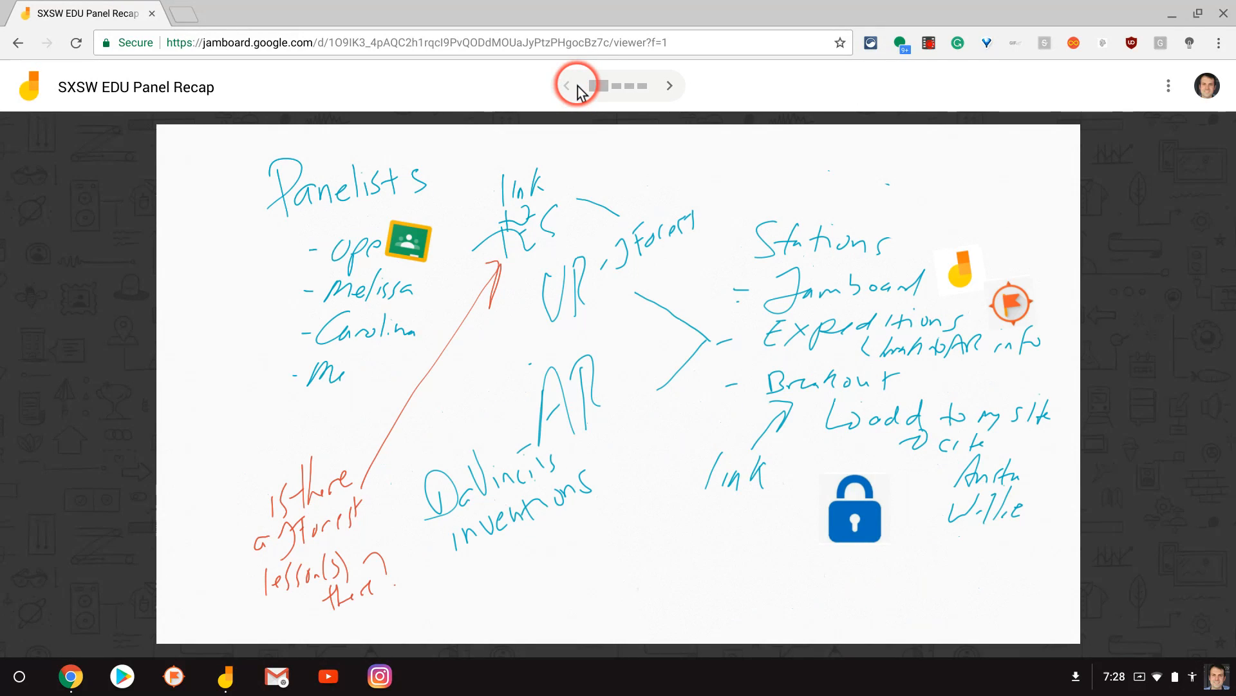
pyautogui.moveTo(567, 85)
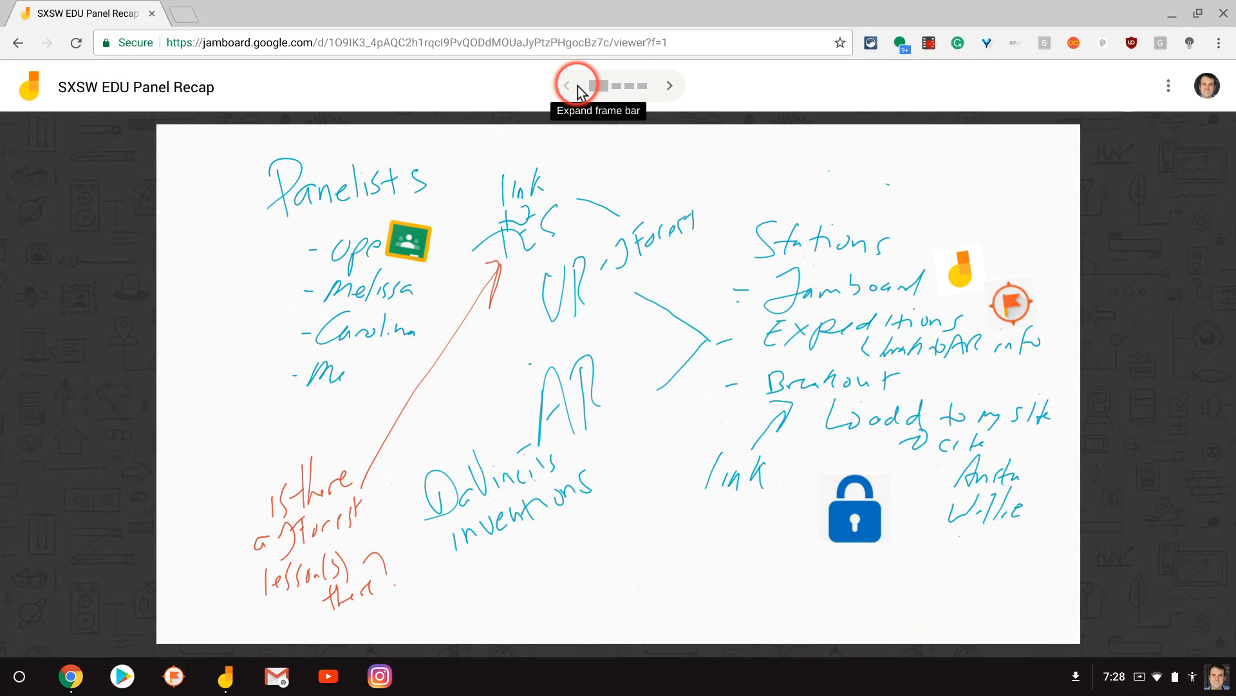